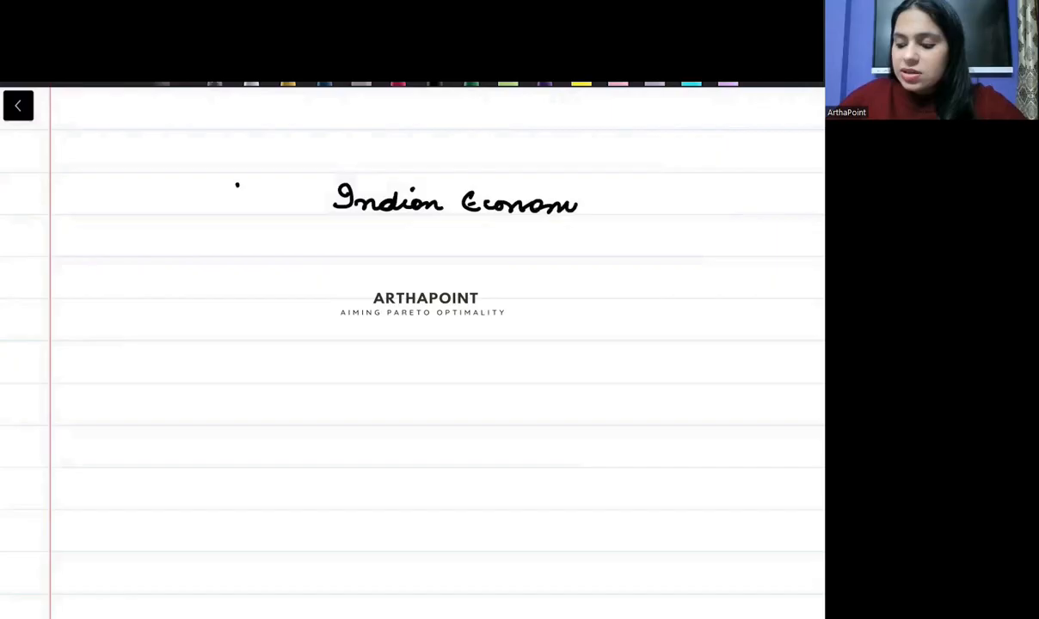
# Handwrite the 'Indian Economy' title and item 1 'LPG policies' in pink.
pyautogui.moveTo(313, 182); pyautogui.dragTo(551, 182)
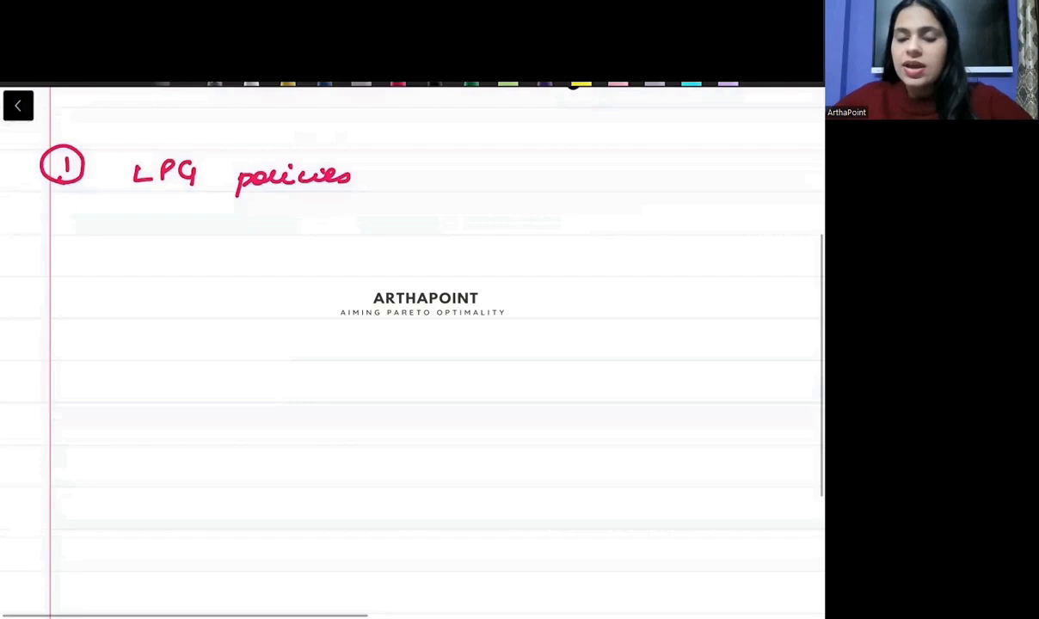
# Branch LPG policies into why?, PM/FM and outcomes sub-points.
pyautogui.moveTo(293, 207); pyautogui.dragTo(324, 221)
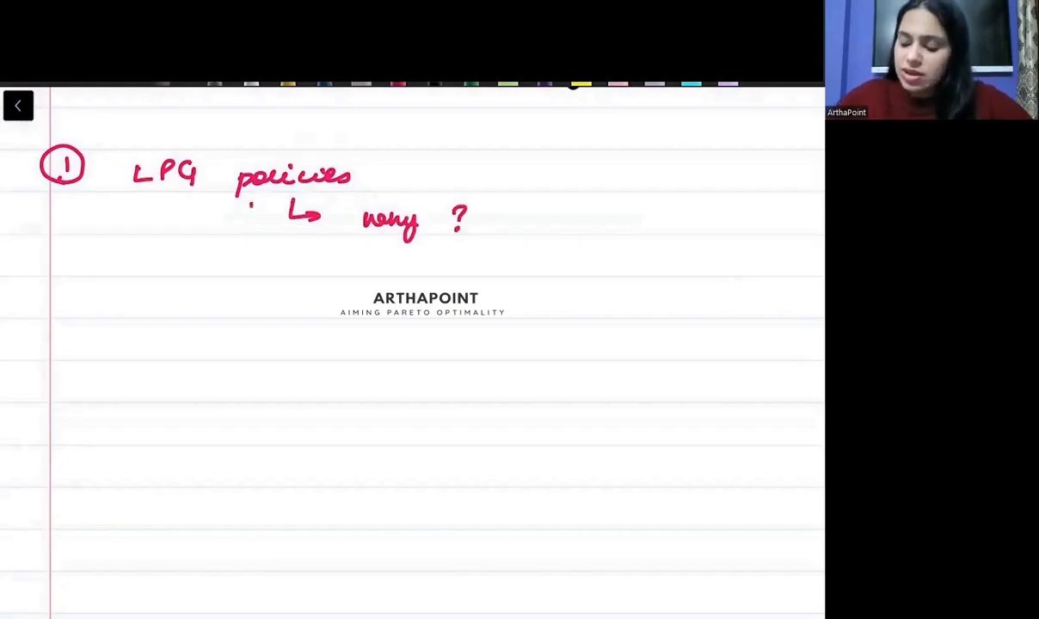
pyautogui.moveTo(250, 210); pyautogui.dragTo(320, 255)
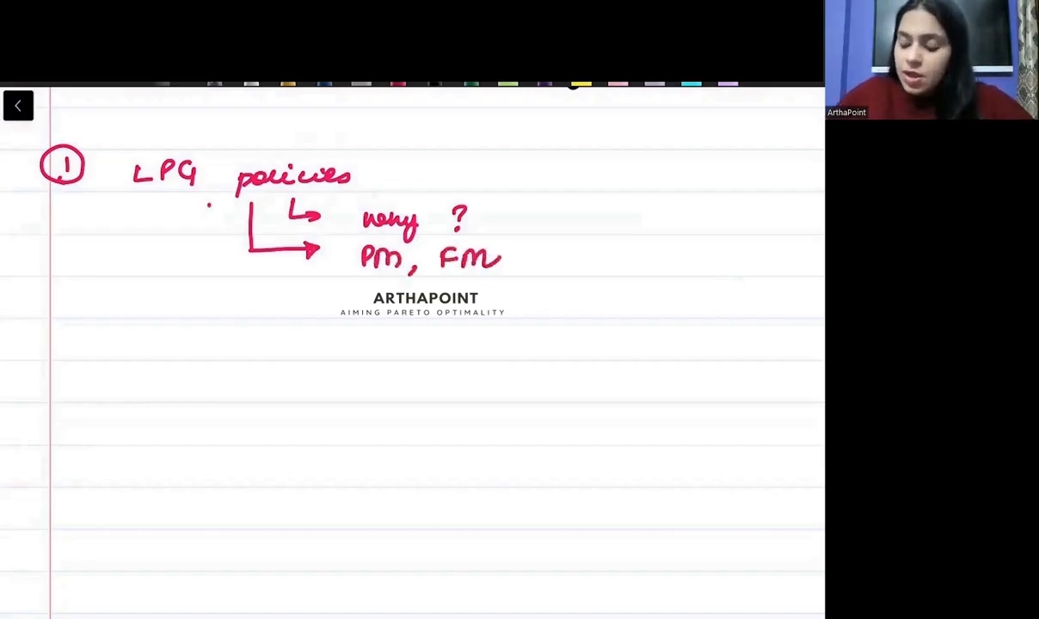
pyautogui.moveTo(208, 203); pyautogui.dragTo(296, 293)
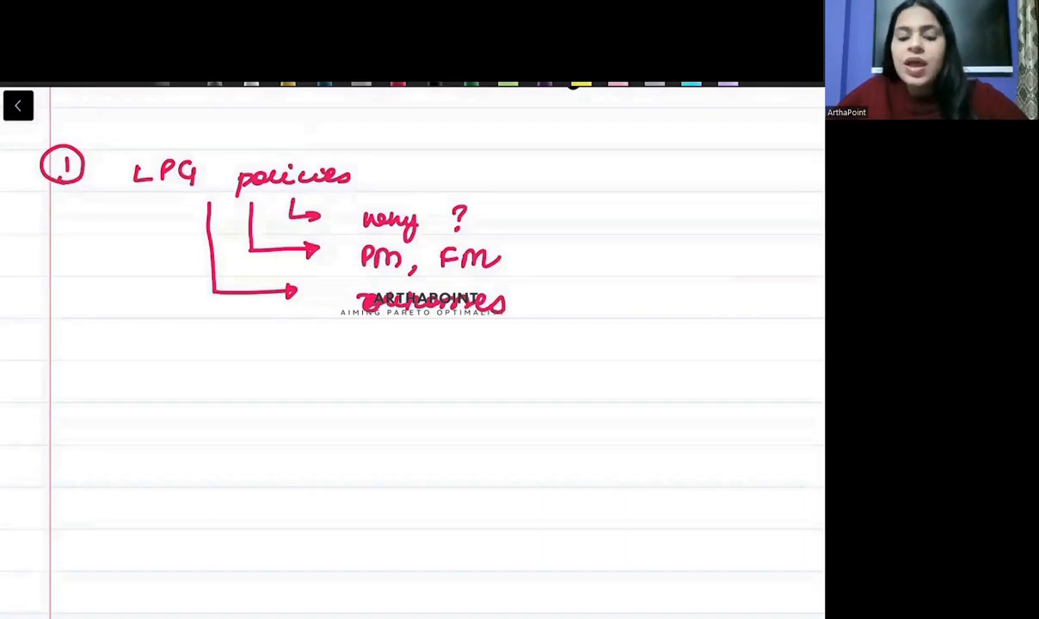
# Add a fourth branch 'Maharatnas, Navratnas' and highlight it yellow.
pyautogui.moveTo(166, 196); pyautogui.dragTo(166, 337)
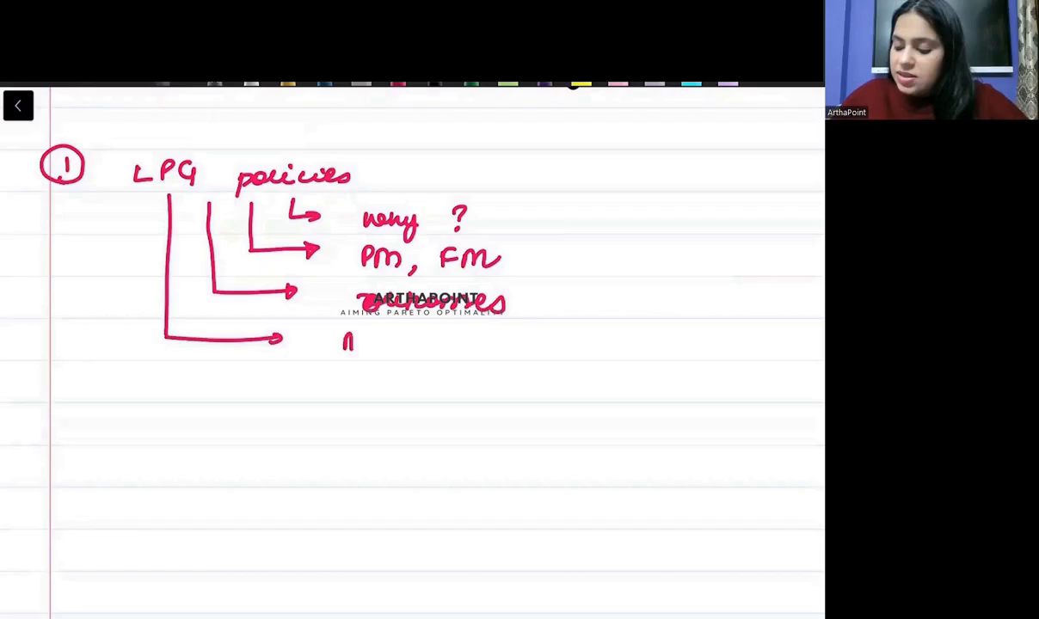
pyautogui.moveTo(347, 344); pyautogui.dragTo(422, 344)
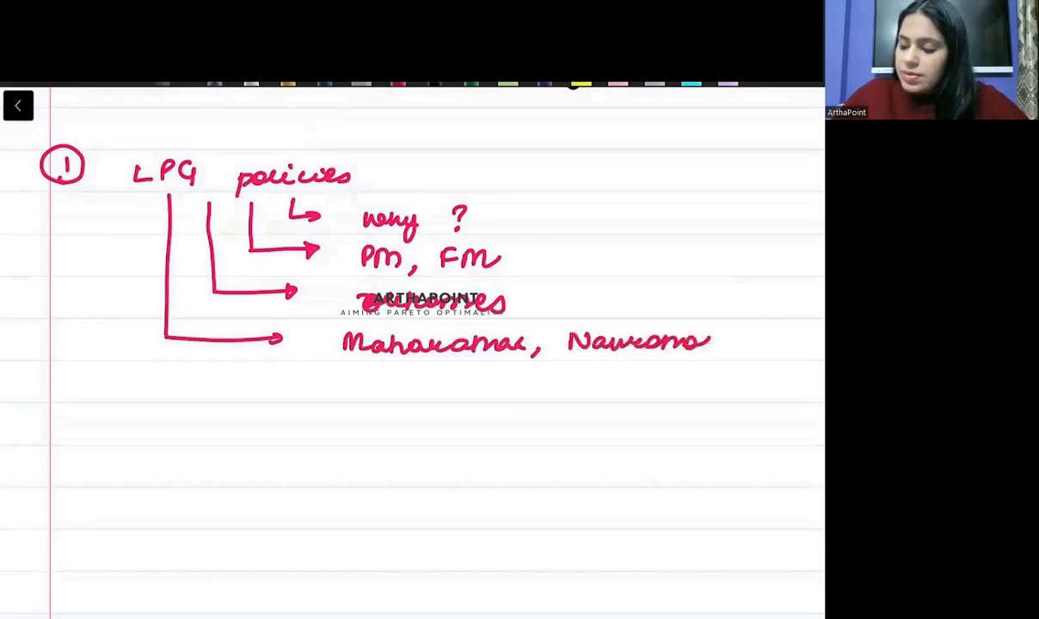
pyautogui.moveTo(345, 341); pyautogui.dragTo(714, 341)
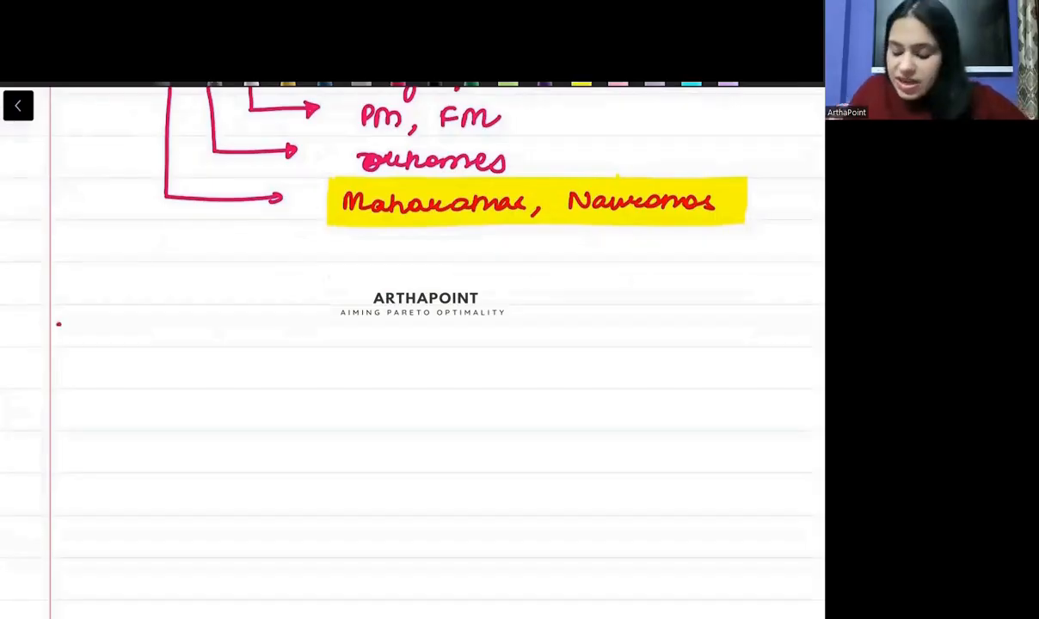
# Write circled 2 with 'Monetary policy committees' and move down the page.
pyautogui.moveTo(43, 318); pyautogui.dragTo(82, 344)
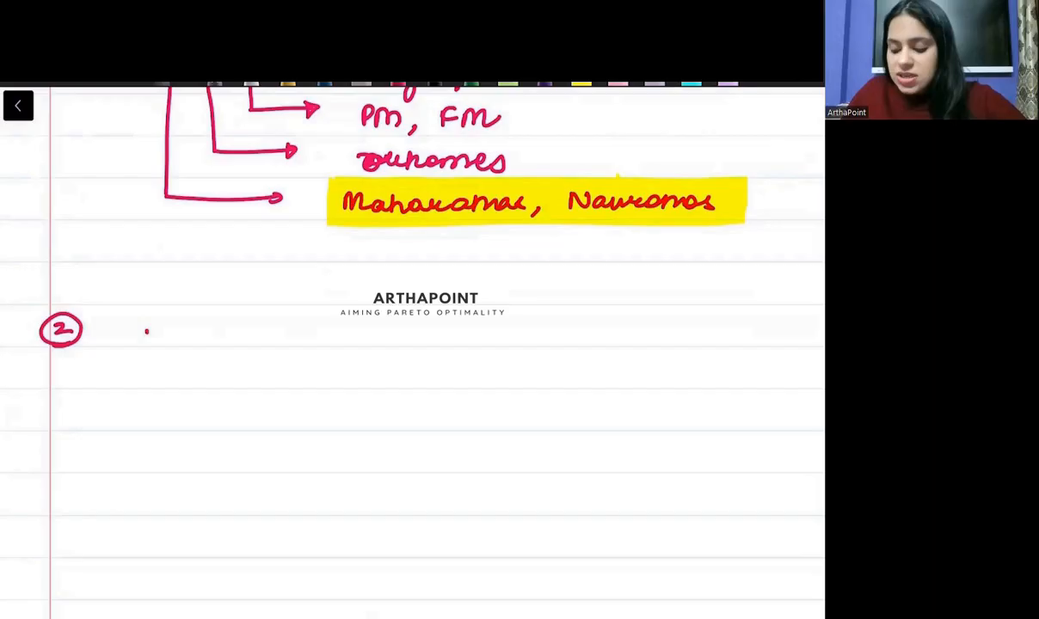
pyautogui.moveTo(147, 336); pyautogui.dragTo(241, 336)
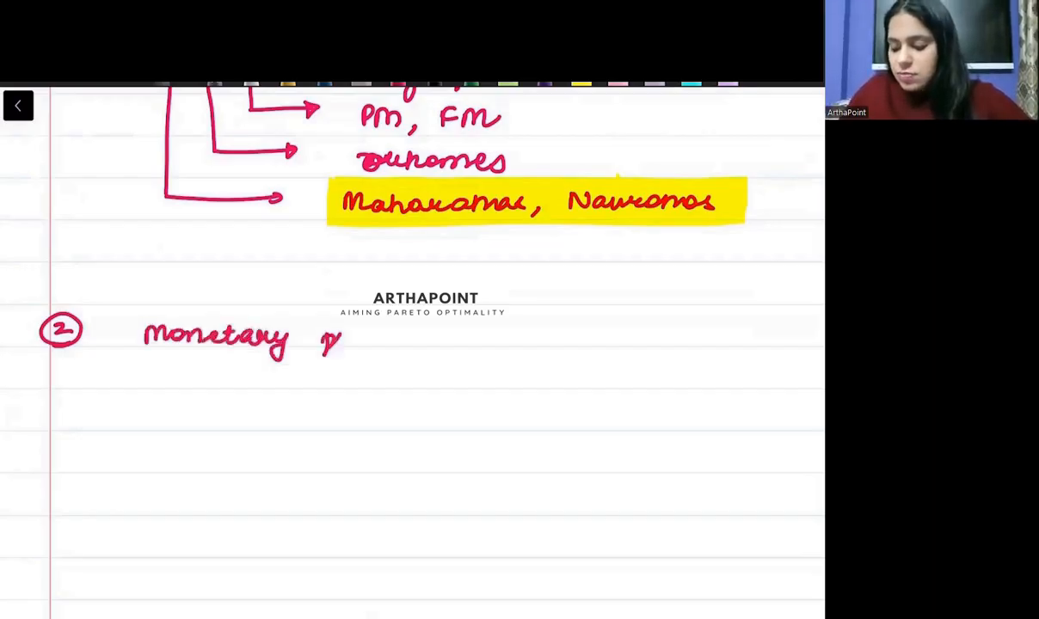
pyautogui.write('policy committees')
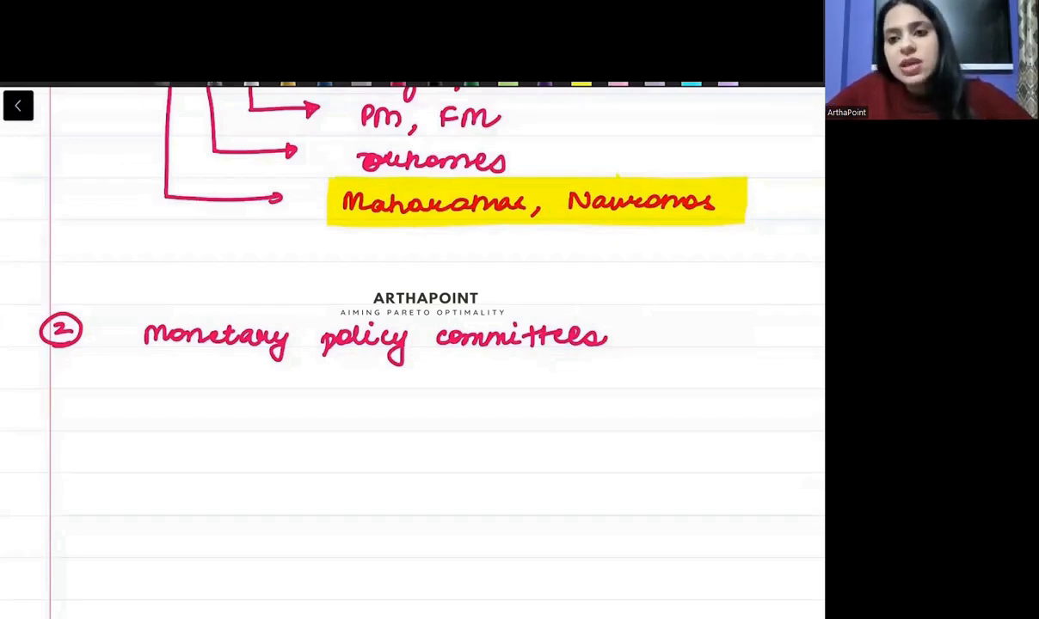
pyautogui.scroll(-3)
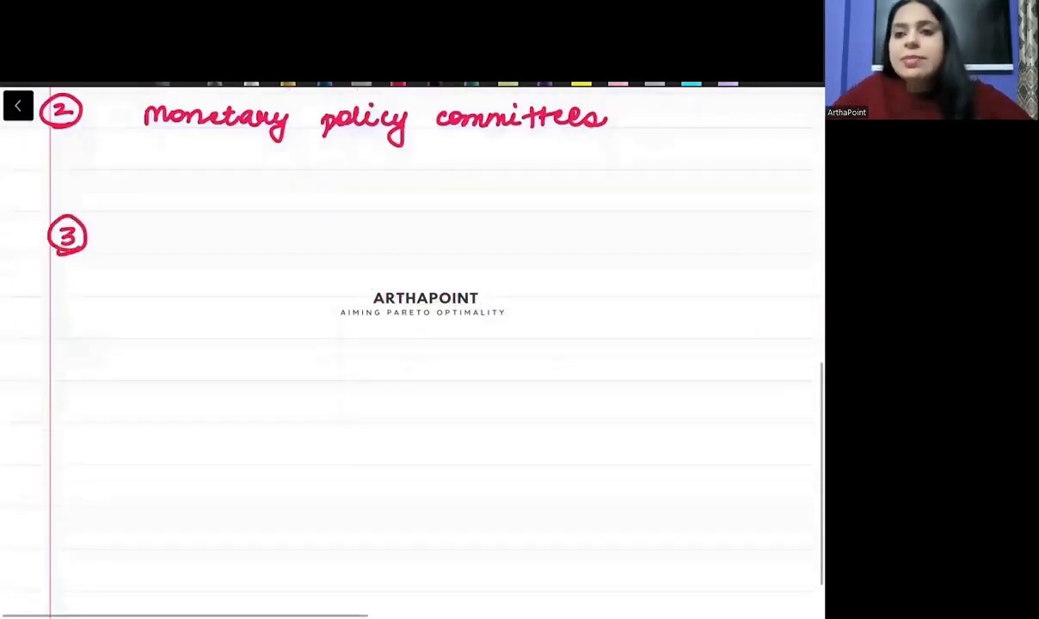
# Write '14th and 15th Commissions' as item 3 and highlight it blue.
pyautogui.write('14th ano')
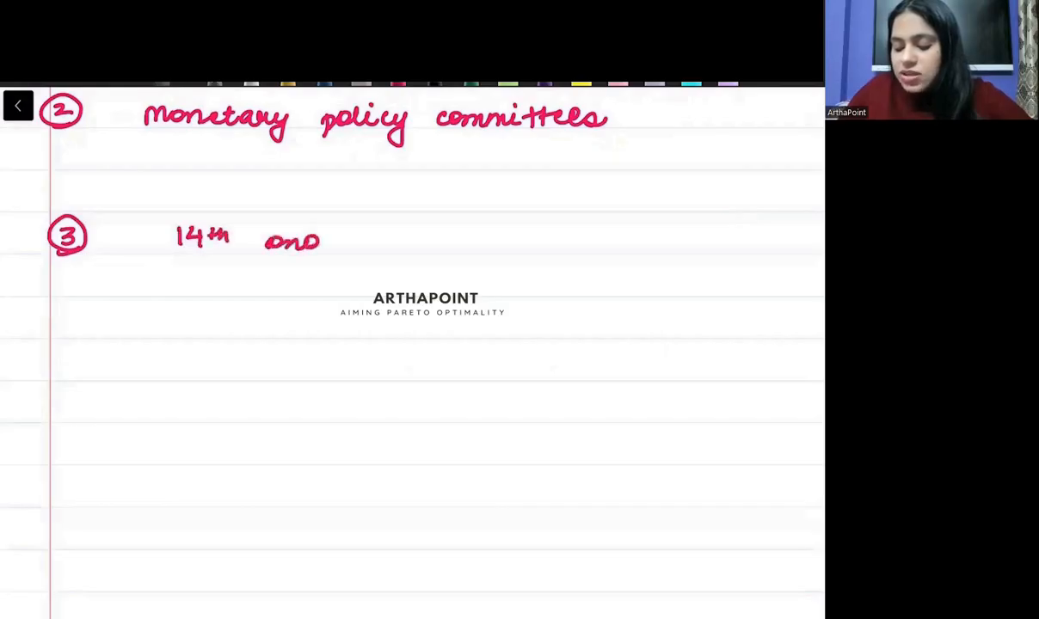
pyautogui.write('15th c')
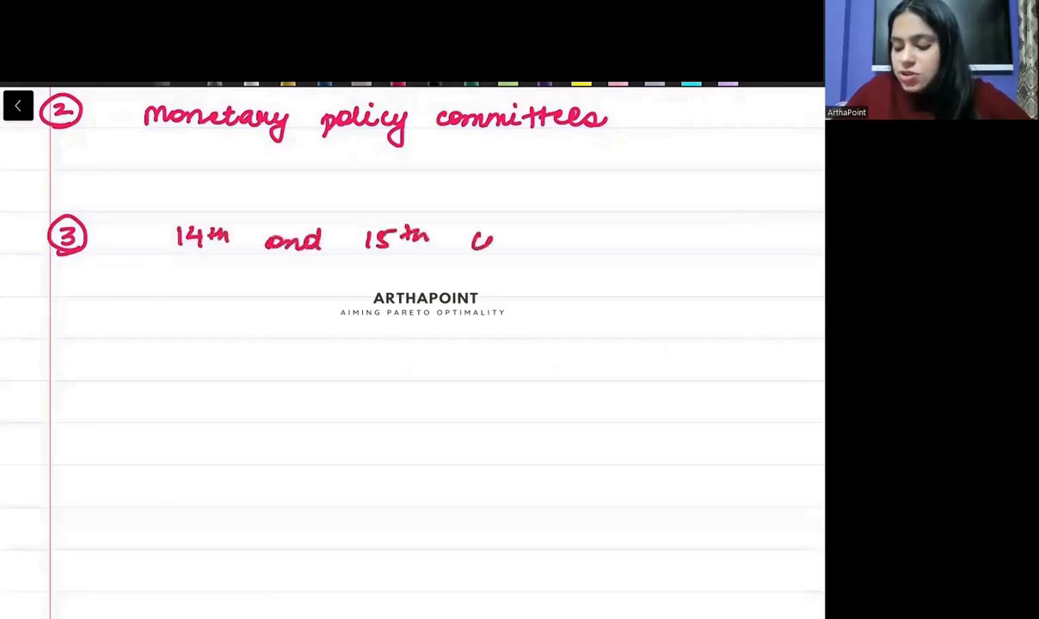
pyautogui.write('Commissions')
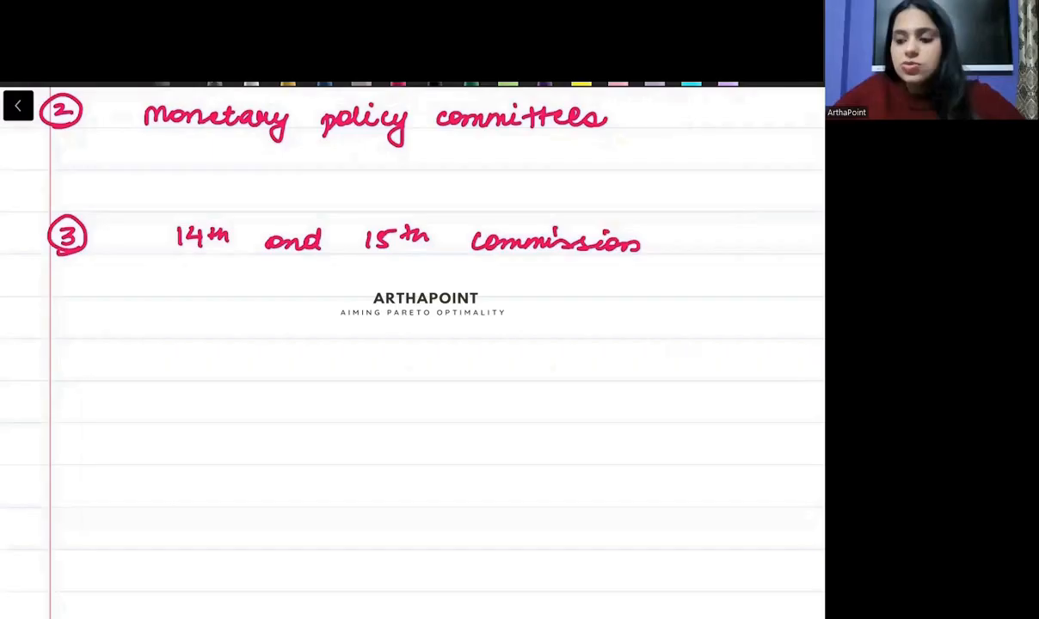
pyautogui.moveTo(154, 233); pyautogui.dragTo(568, 233)
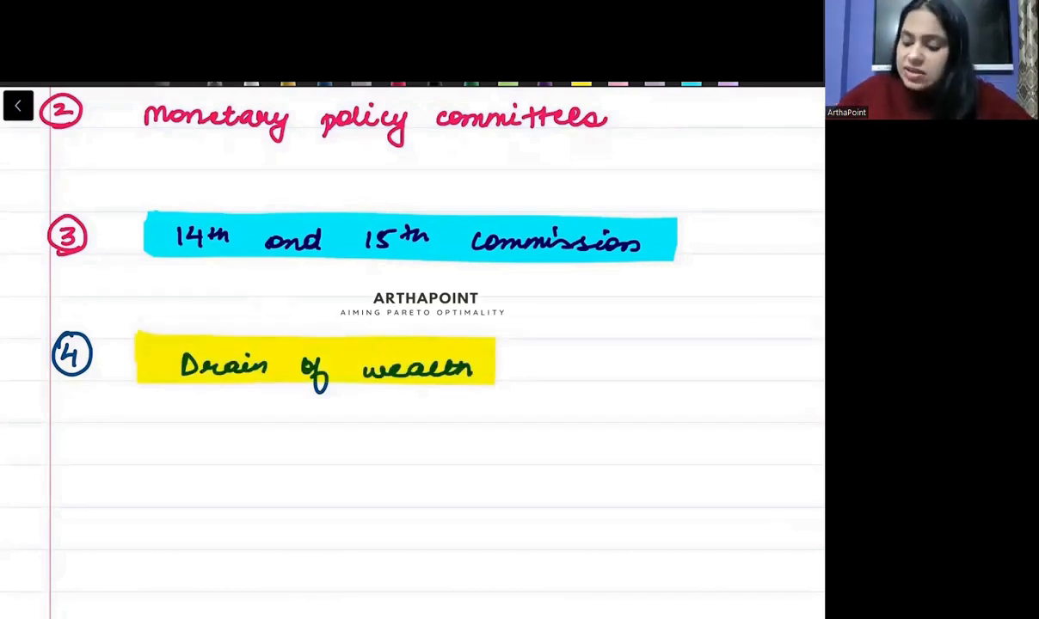
# Branch 'Drain of wealth' into national income calculated?? and scientific form notes.
pyautogui.moveTo(370, 413); pyautogui.dragTo(468, 405)
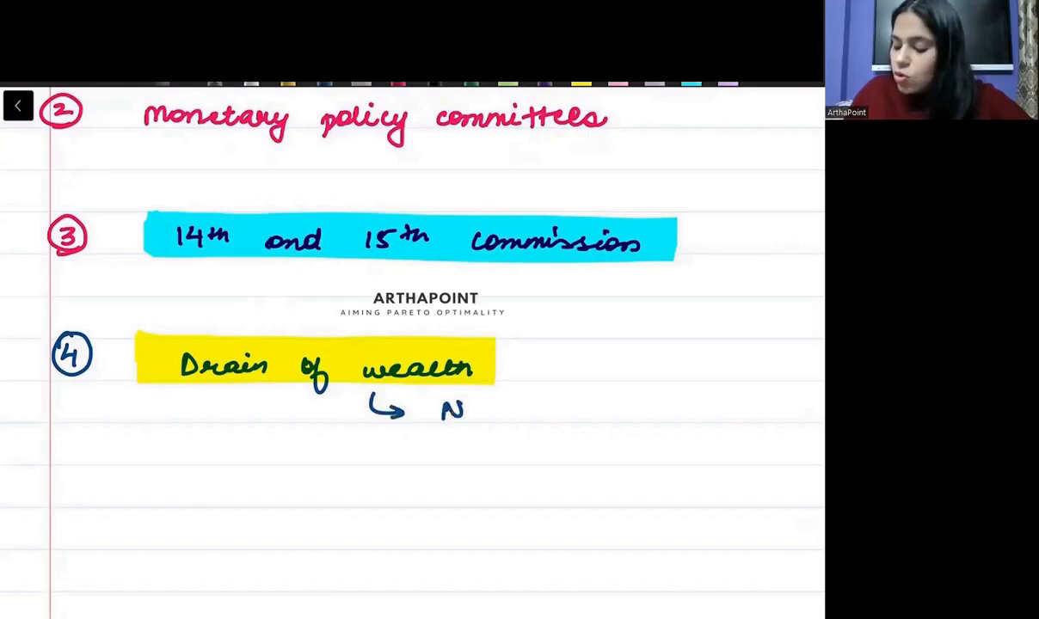
pyautogui.write('National Income')
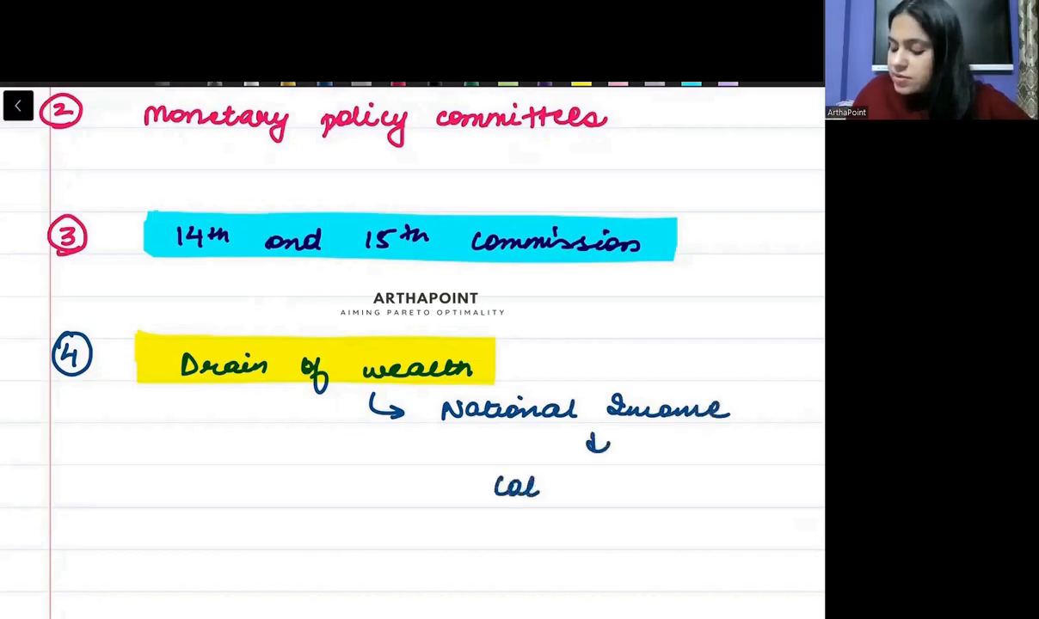
pyautogui.write('Calculated ??')
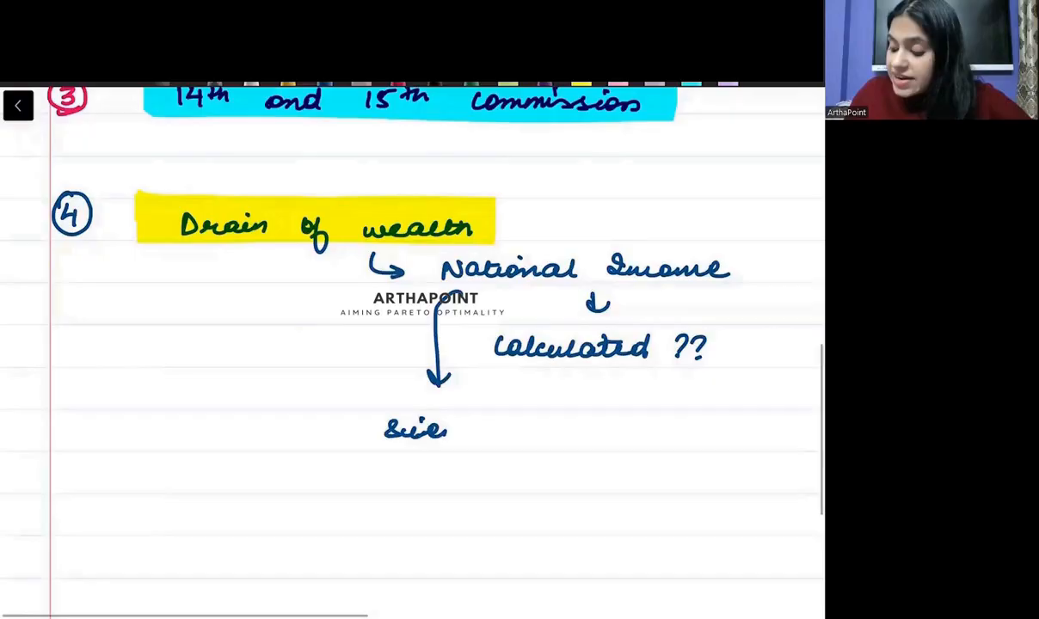
pyautogui.write('Scientific form of')
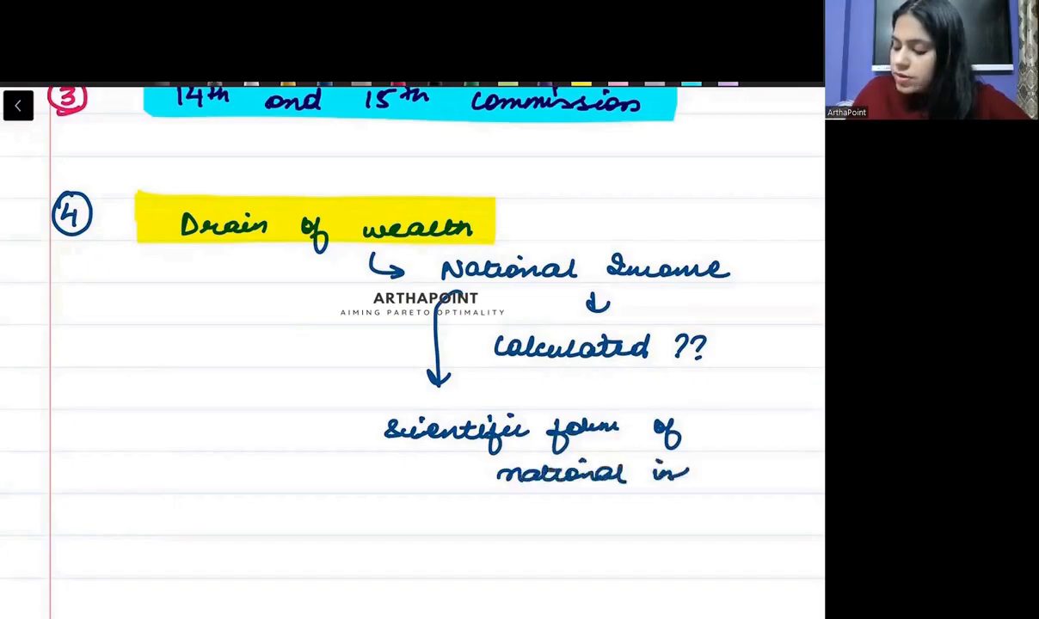
pyautogui.scroll(-3)
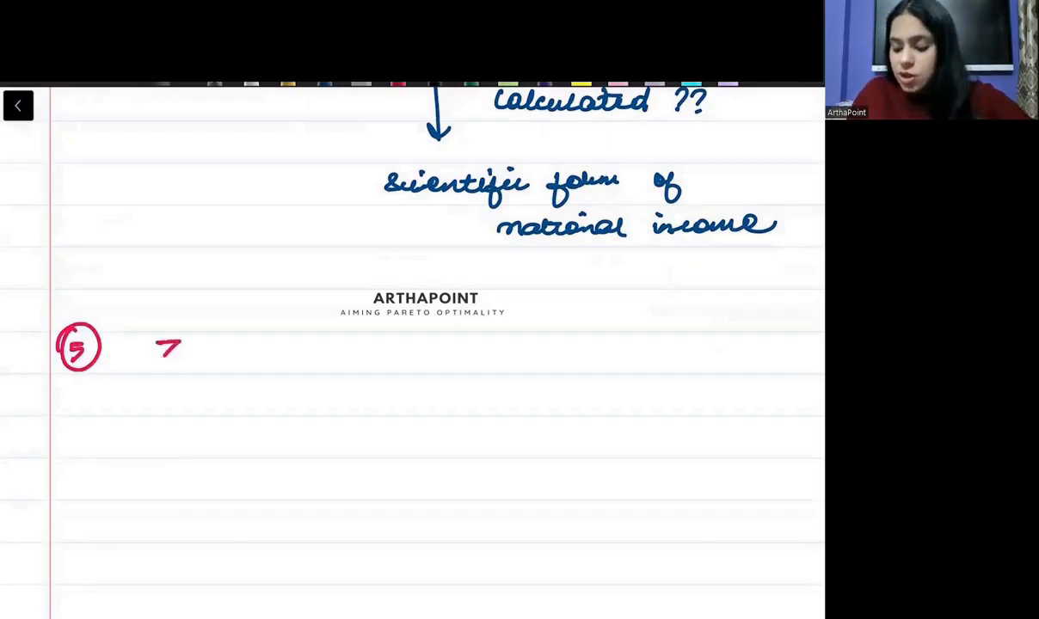
# Write 'Zamindari system' as item 5 and begin item 6 'Public goods'.
pyautogui.moveTo(155, 353); pyautogui.dragTo(272, 356)
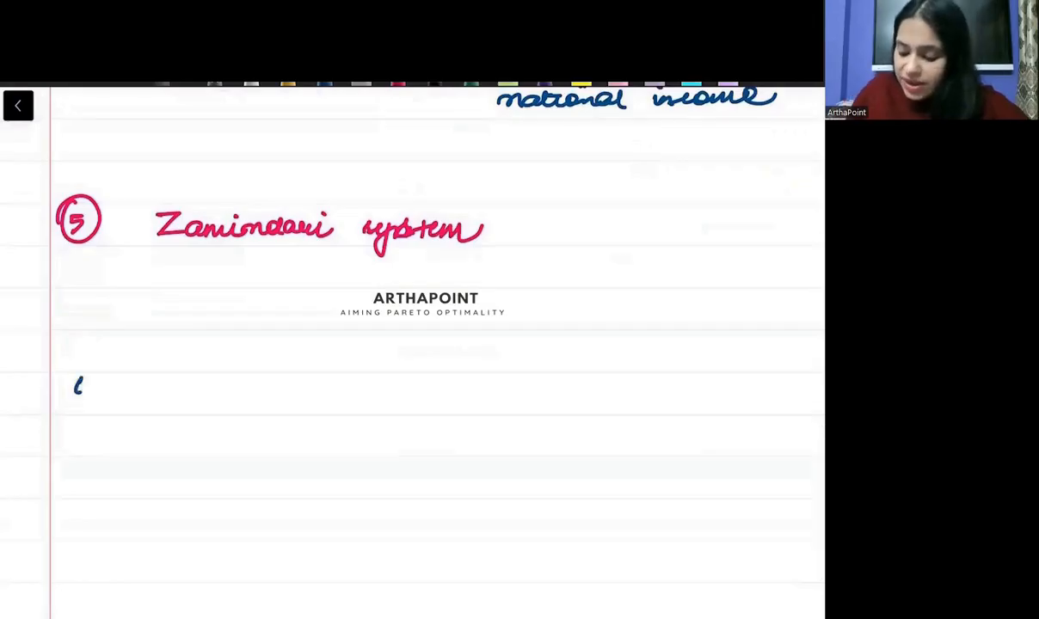
pyautogui.moveTo(65, 395); pyautogui.dragTo(90, 375)
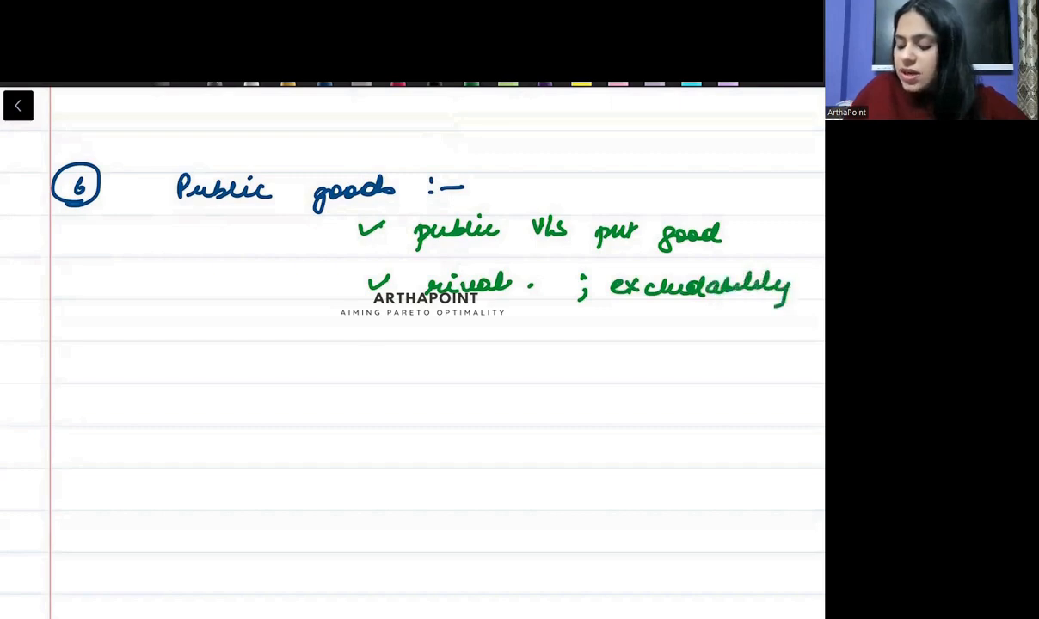
# Add ticked points on club goods, commons and tragedy of commons under Public goods.
pyautogui.moveTo(365, 330); pyautogui.dragTo(554, 340)
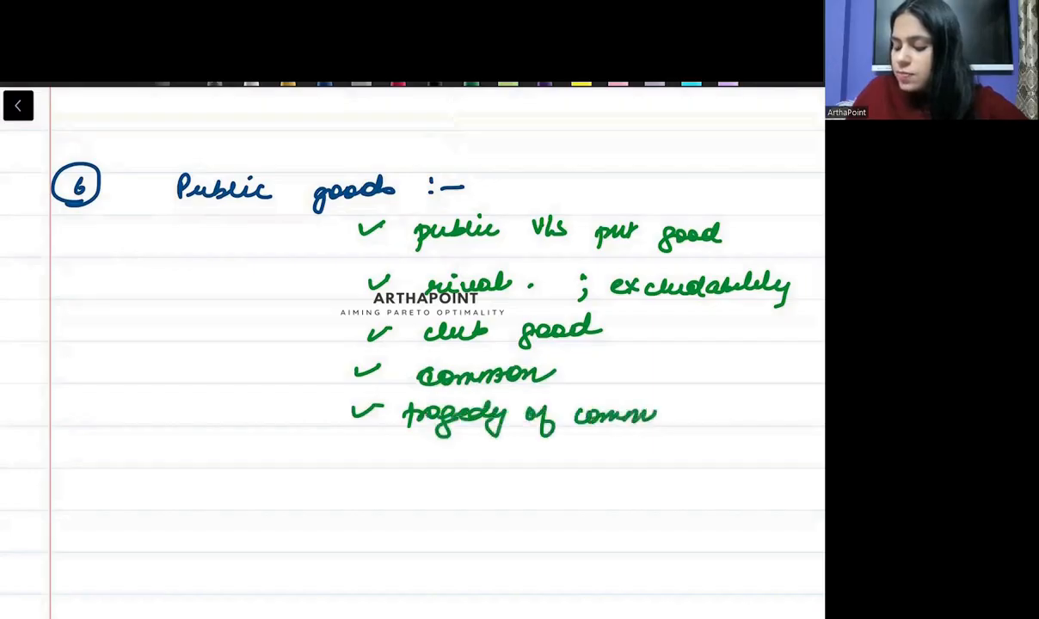
pyautogui.moveTo(654, 413); pyautogui.dragTo(696, 413)
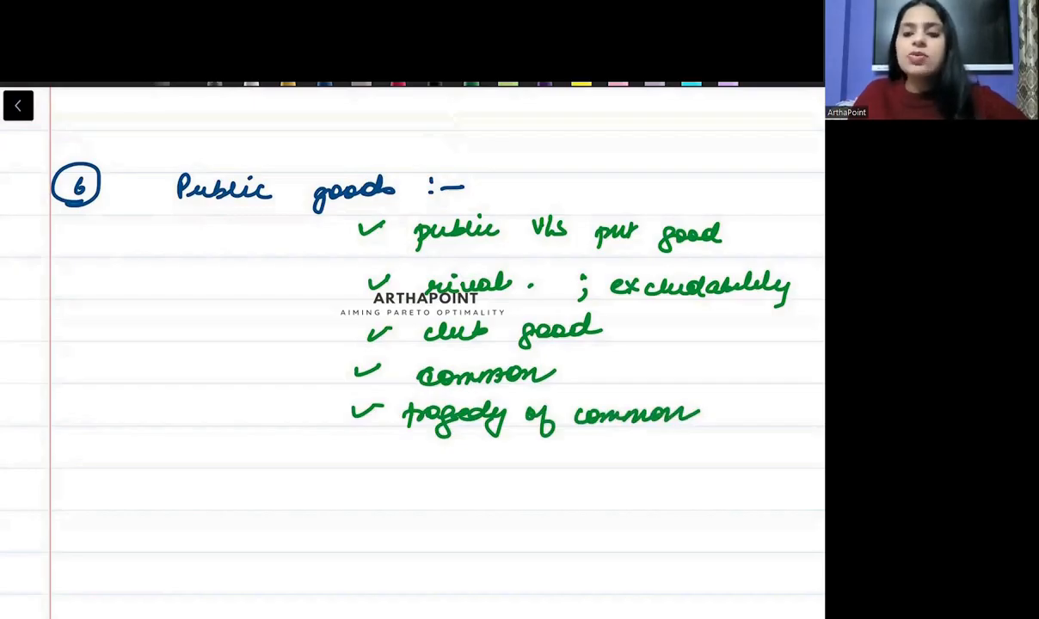
pyautogui.scroll(-3)
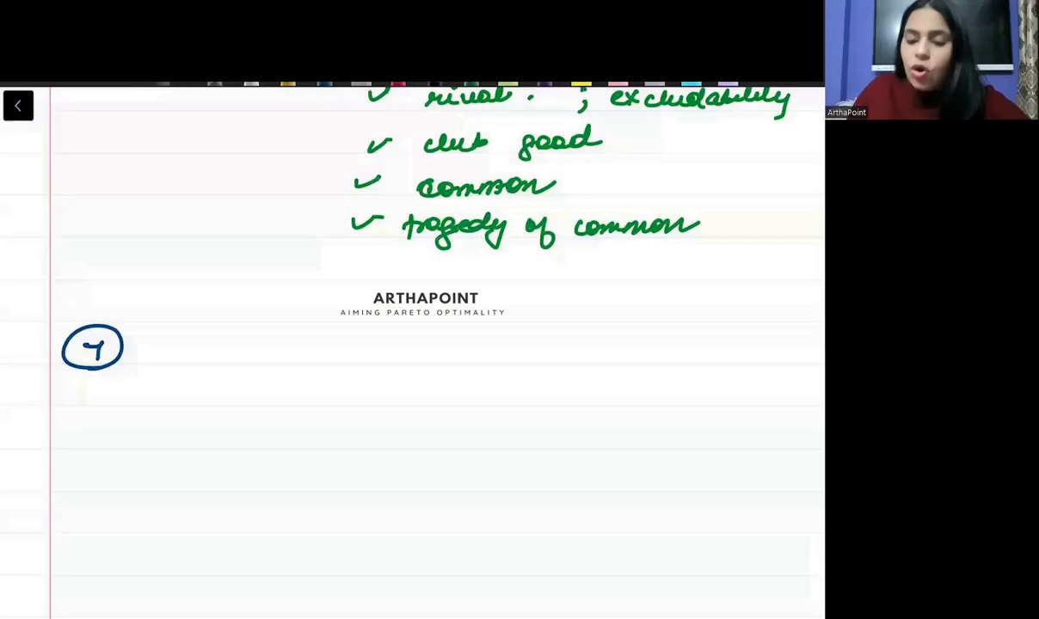
# Write 'Externalities' with ticked points +ve vs -ve, Coase theorem, Pigouvian tax; subsidy.
pyautogui.write('Ex')
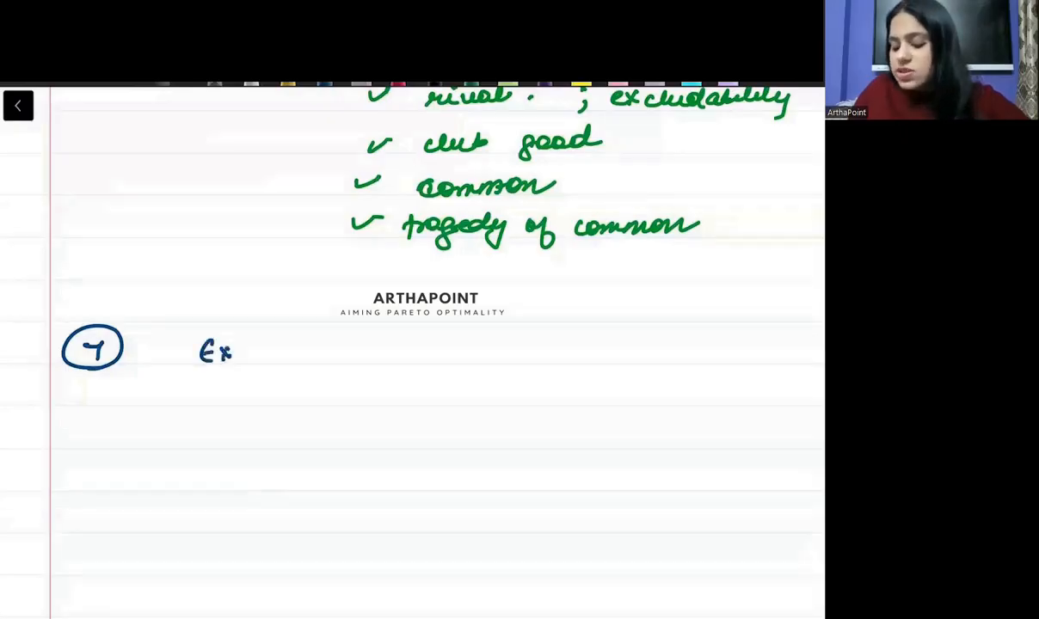
pyautogui.write('Externalities :-')
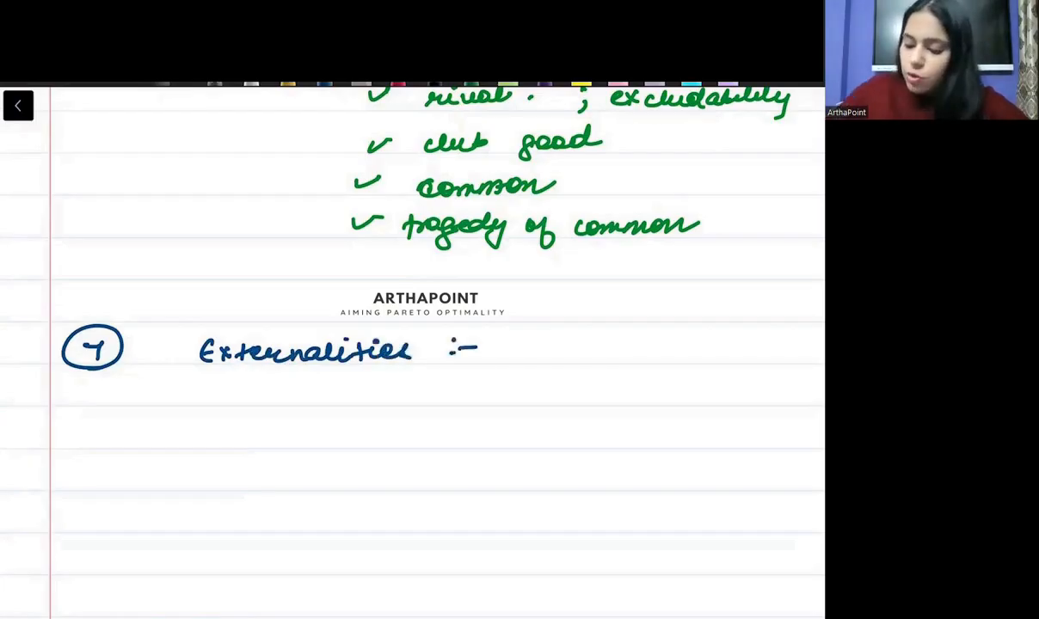
pyautogui.moveTo(396, 392); pyautogui.dragTo(444, 392)
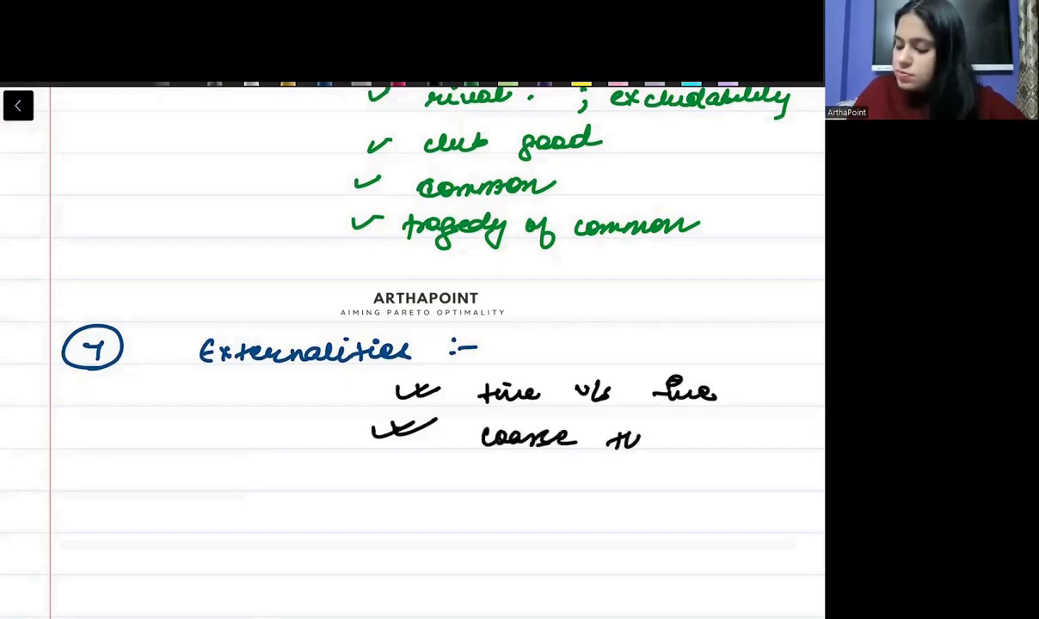
pyautogui.write('theorem')
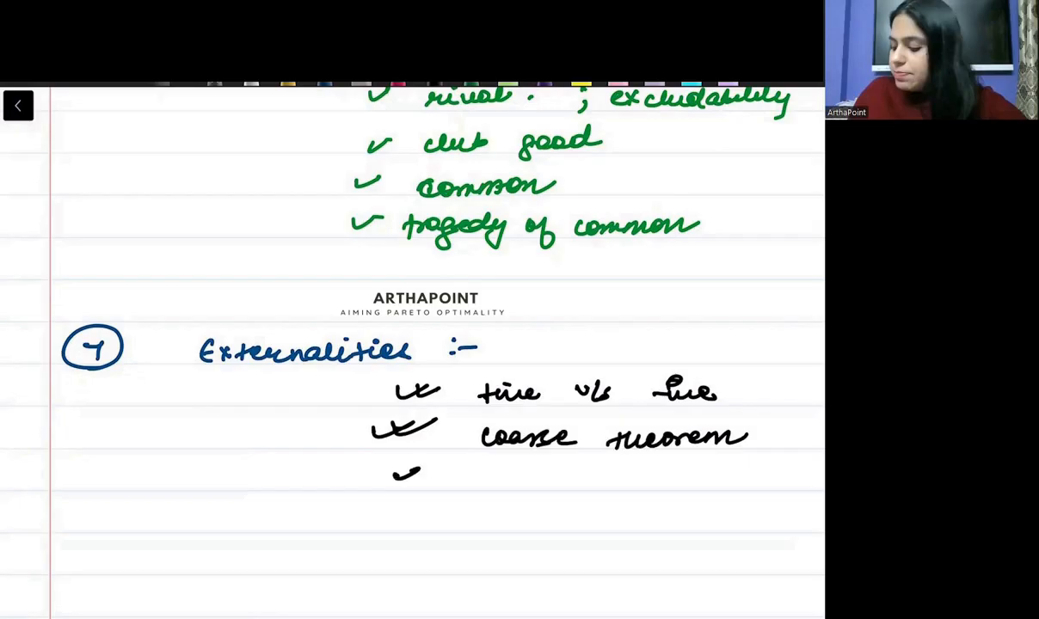
pyautogui.write('pigouvian tax ; sub')
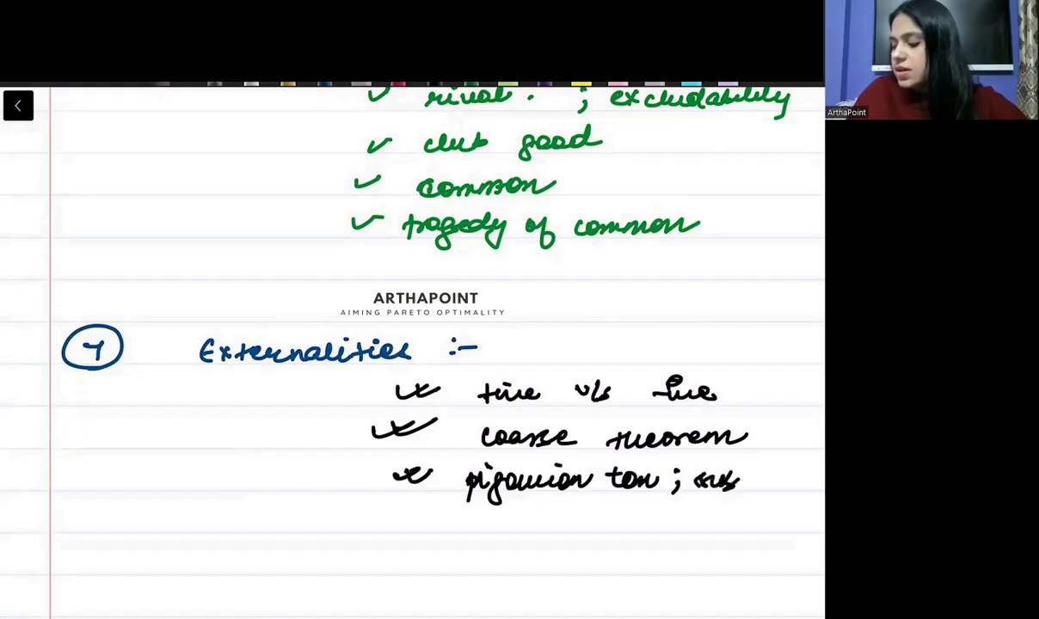
pyautogui.scroll(-3)
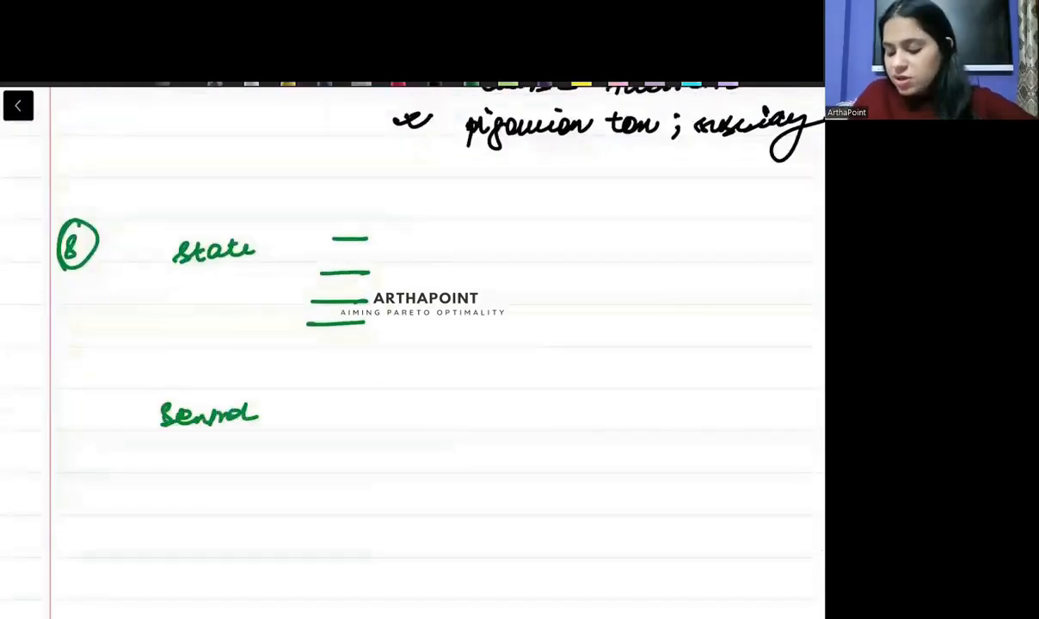
# Draw dashed placeholder lists beside the State heading and the second heading.
pyautogui.moveTo(318, 413); pyautogui.dragTo(318, 542)
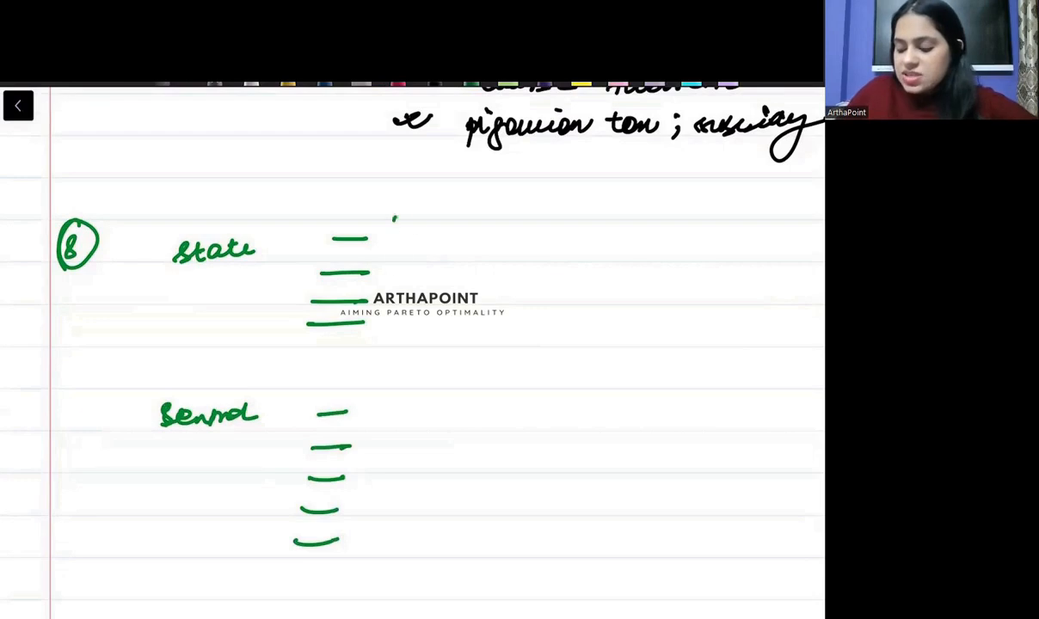
pyautogui.moveTo(399, 210); pyautogui.dragTo(392, 550)
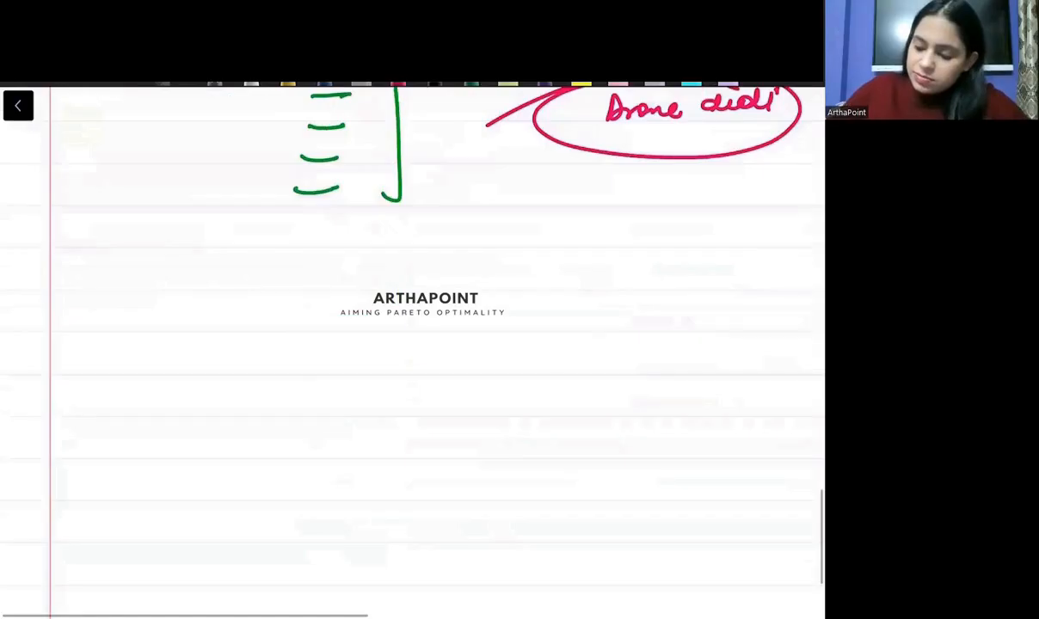
# Write circled 9 'Railways :-' with three ticks grouped by a curly brace.
pyautogui.moveTo(69, 341); pyautogui.dragTo(83, 370)
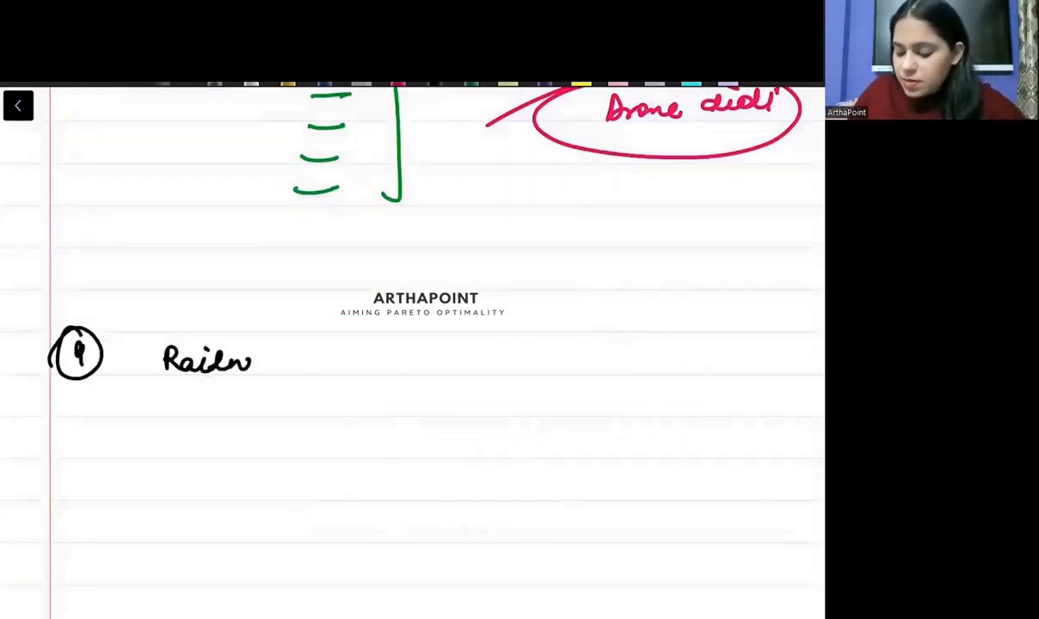
pyautogui.moveTo(250, 361); pyautogui.dragTo(413, 353)
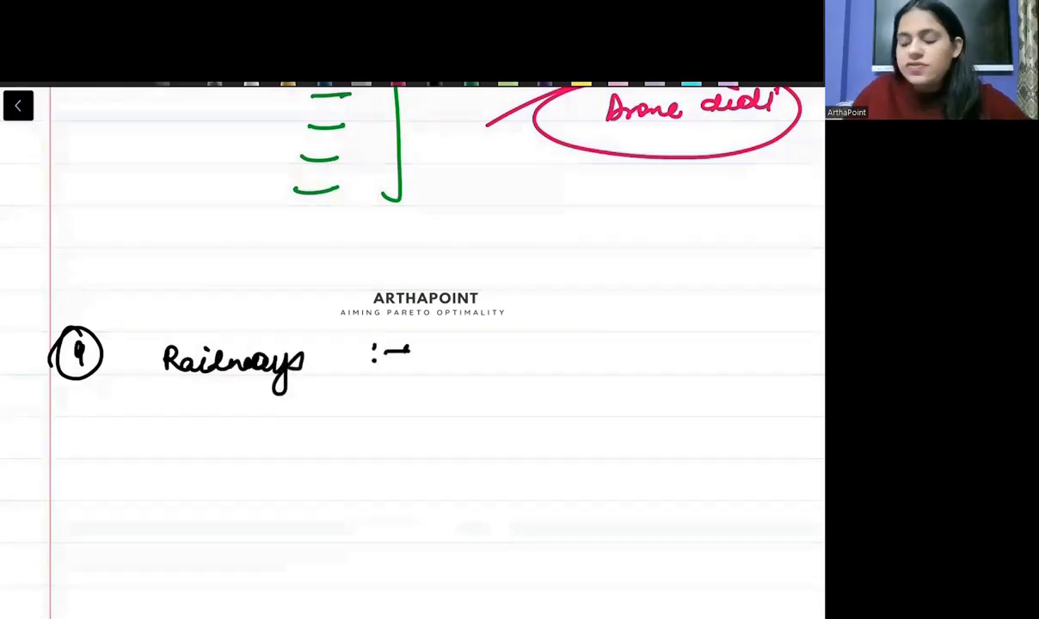
pyautogui.moveTo(478, 345); pyautogui.dragTo(565, 331)
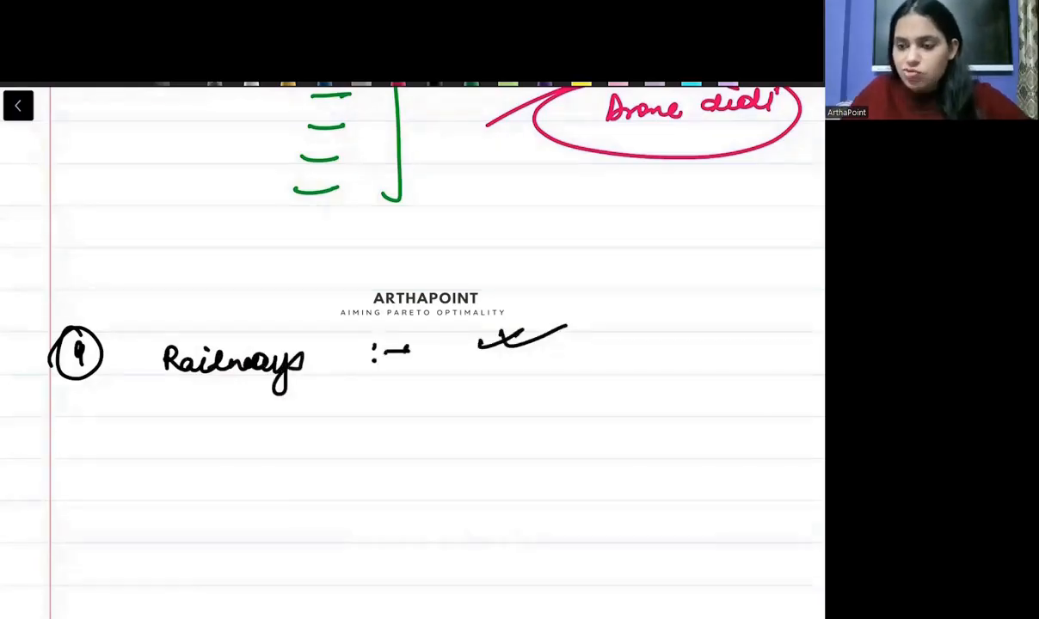
pyautogui.moveTo(473, 396); pyautogui.dragTo(568, 379)
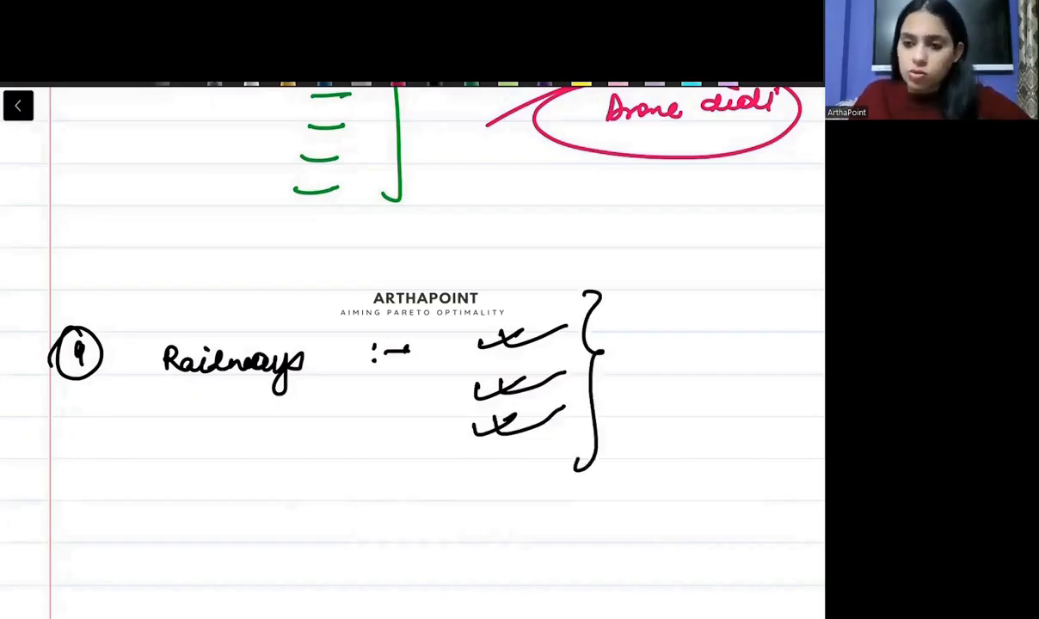
# Write circled 10 'Taxation' with ticked points: incidence of tax, deadweight loss, progressive vs proportional vs regressive, optimal taxation.
pyautogui.scroll(-3)
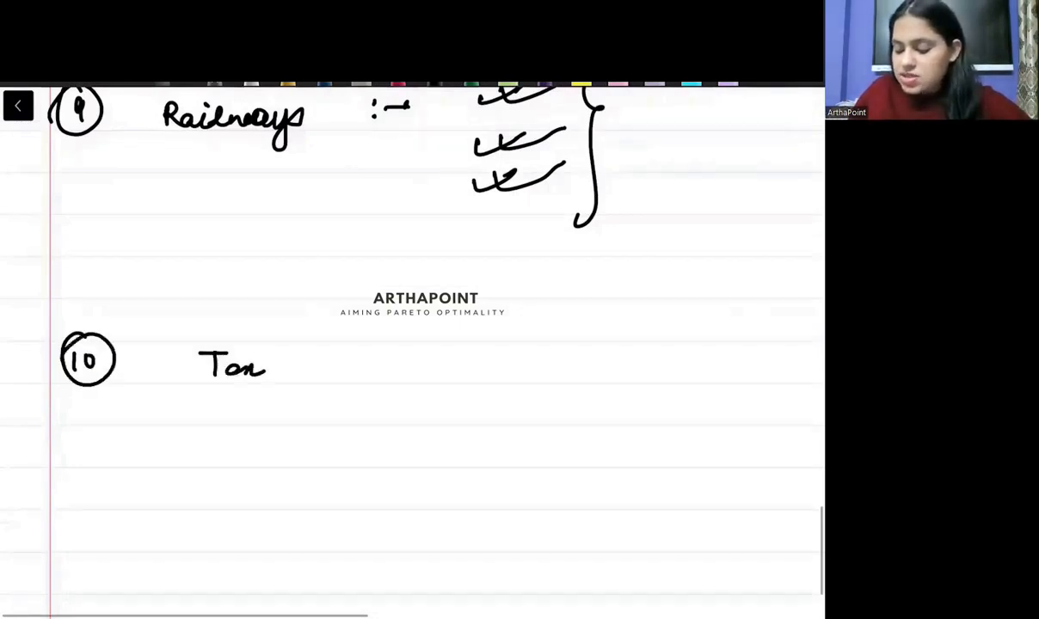
pyautogui.write('ation')
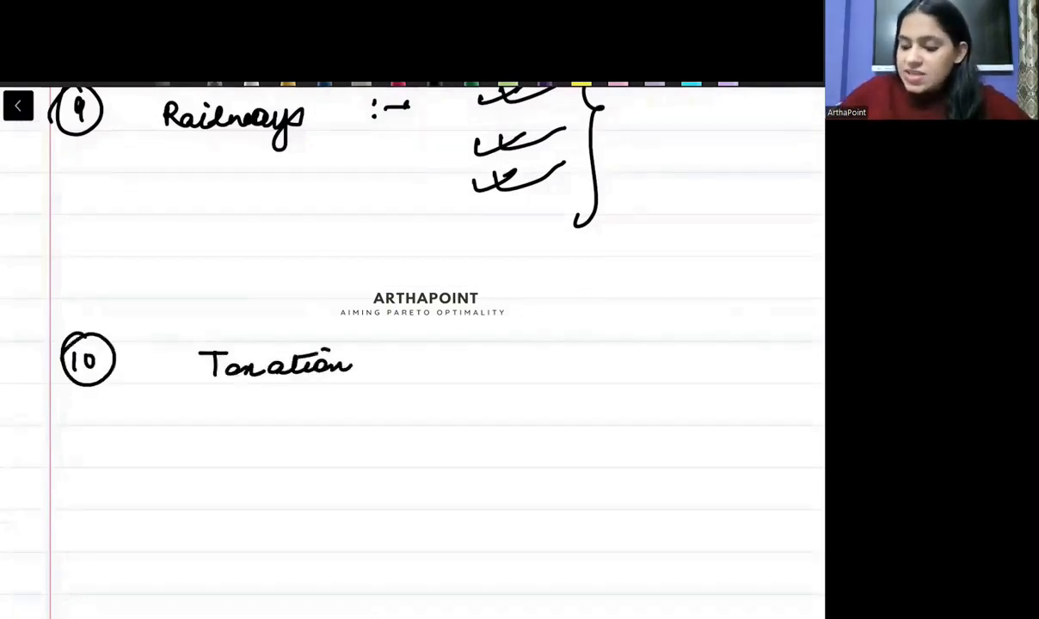
pyautogui.moveTo(427, 361); pyautogui.dragTo(534, 356)
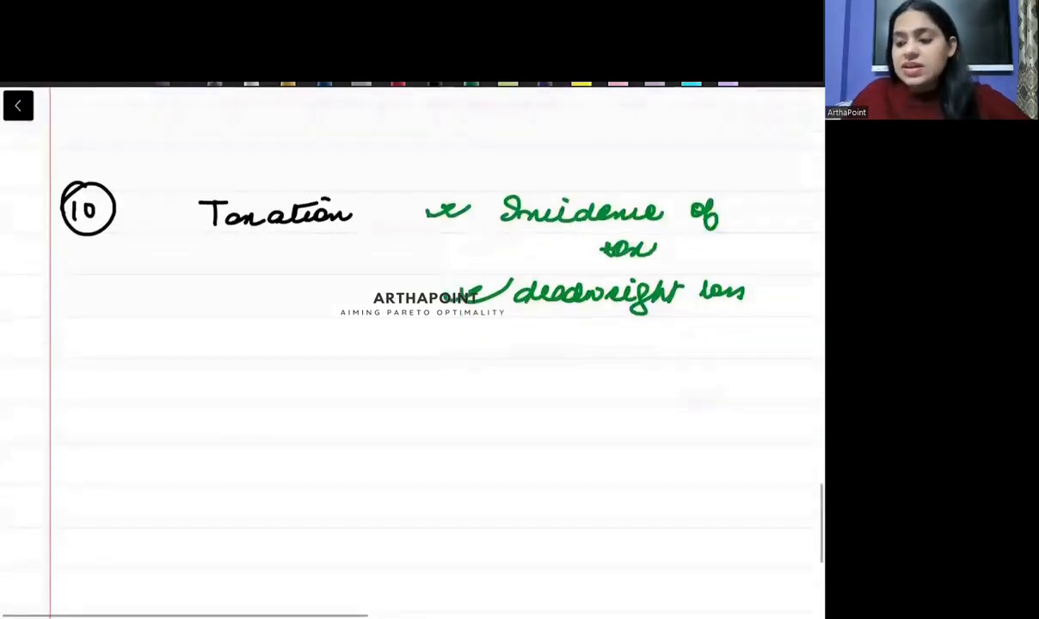
pyautogui.moveTo(422, 344); pyautogui.dragTo(472, 330)
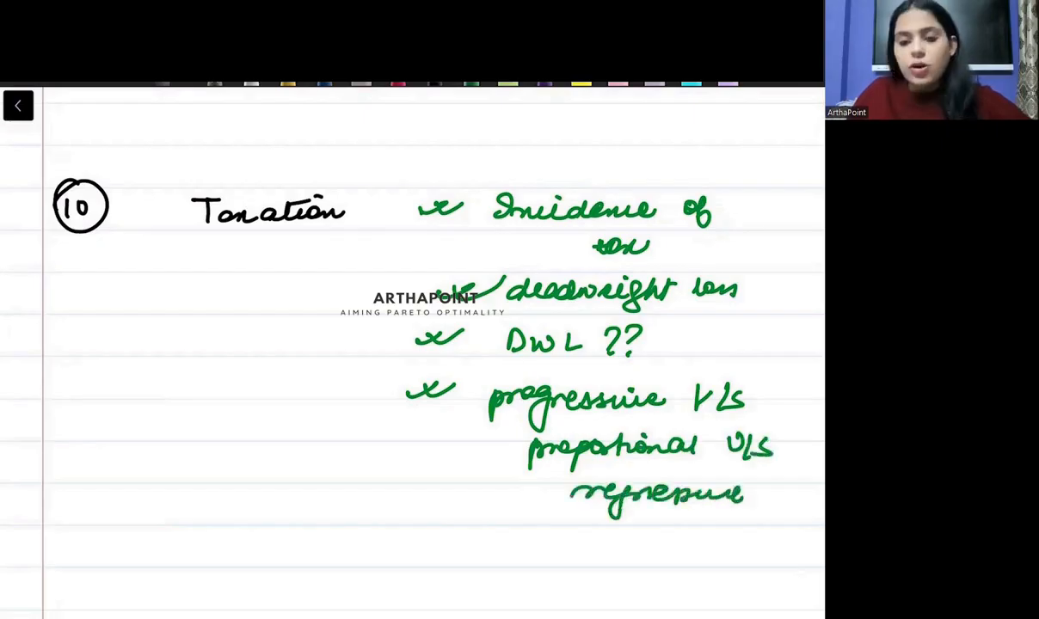
# Highlight 'Incidence of tax' and begin the topic 11 heading below.
pyautogui.scroll(-3)
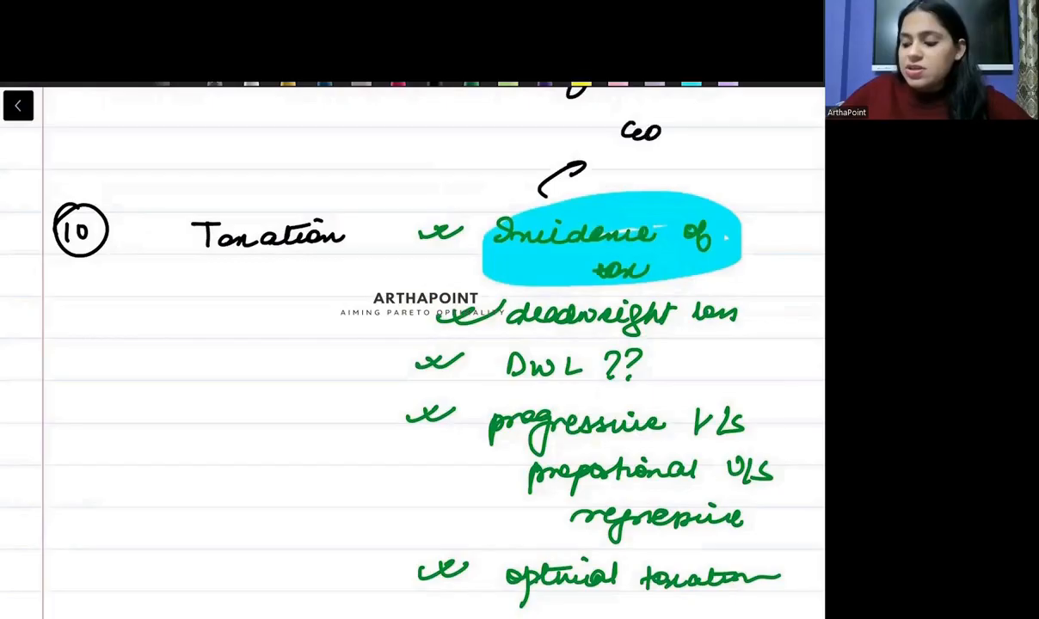
pyautogui.write('Ed+')
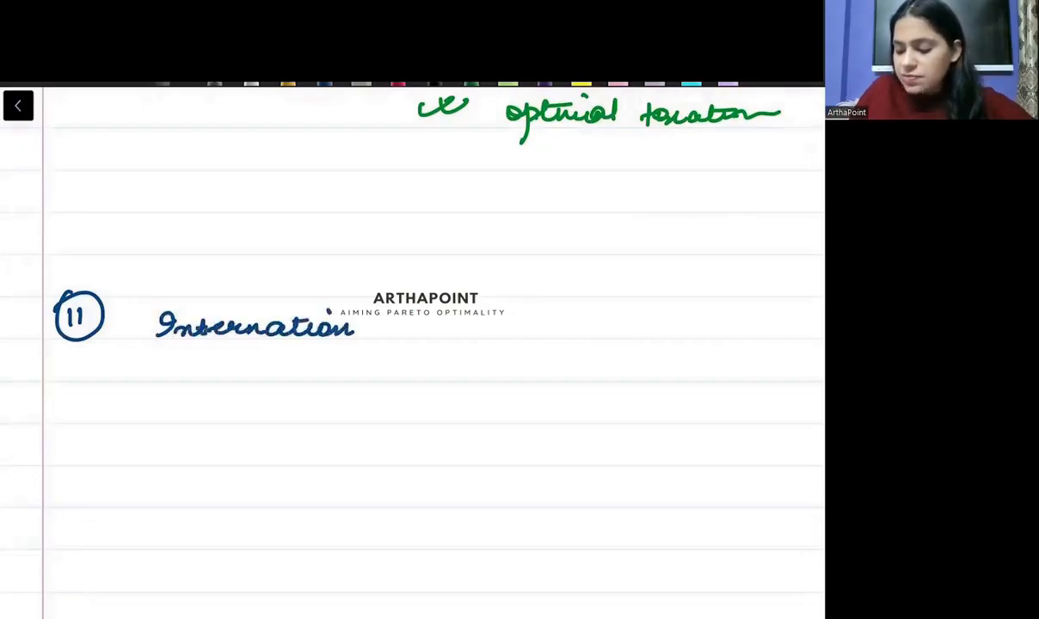
# Write circled 11 'International economics :-' with 'eg: product life cycle, factor endowment'.
pyautogui.moveTo(353, 326); pyautogui.dragTo(499, 327)
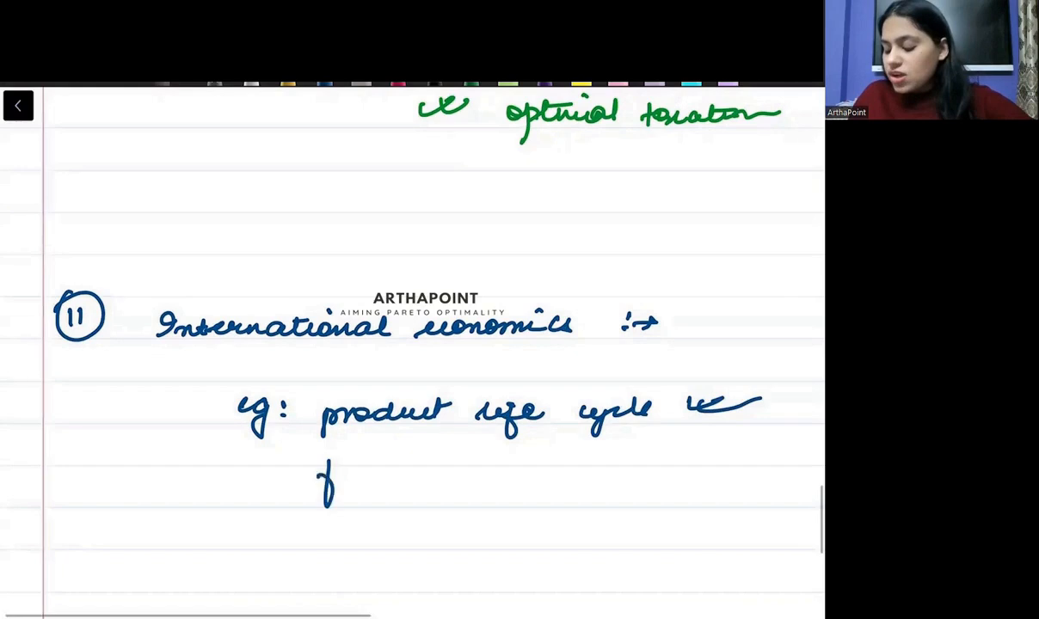
pyautogui.write('factr en')
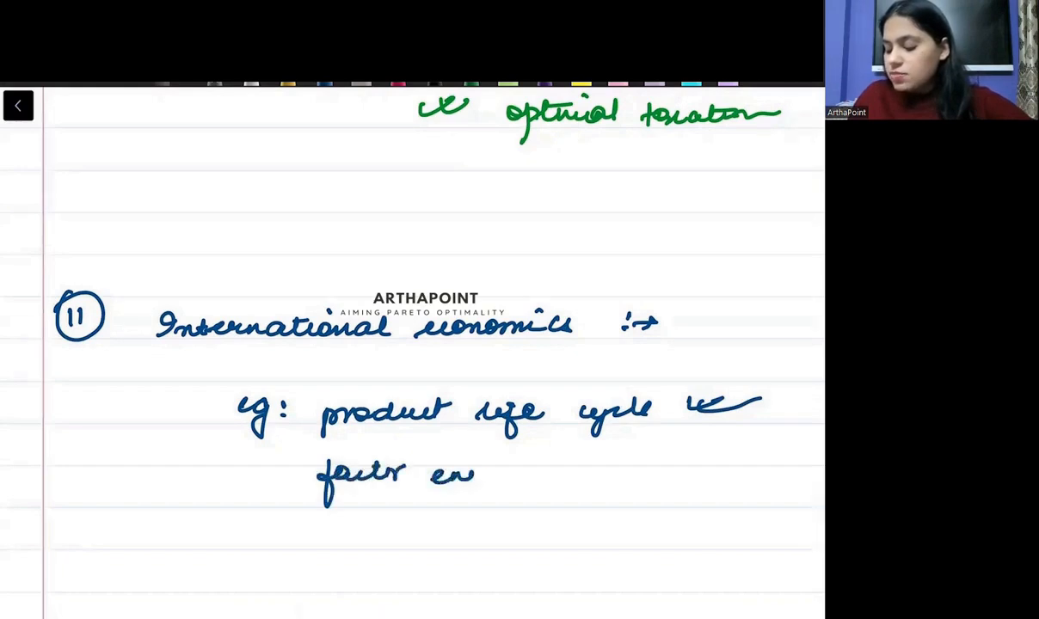
pyautogui.write('endowmen')
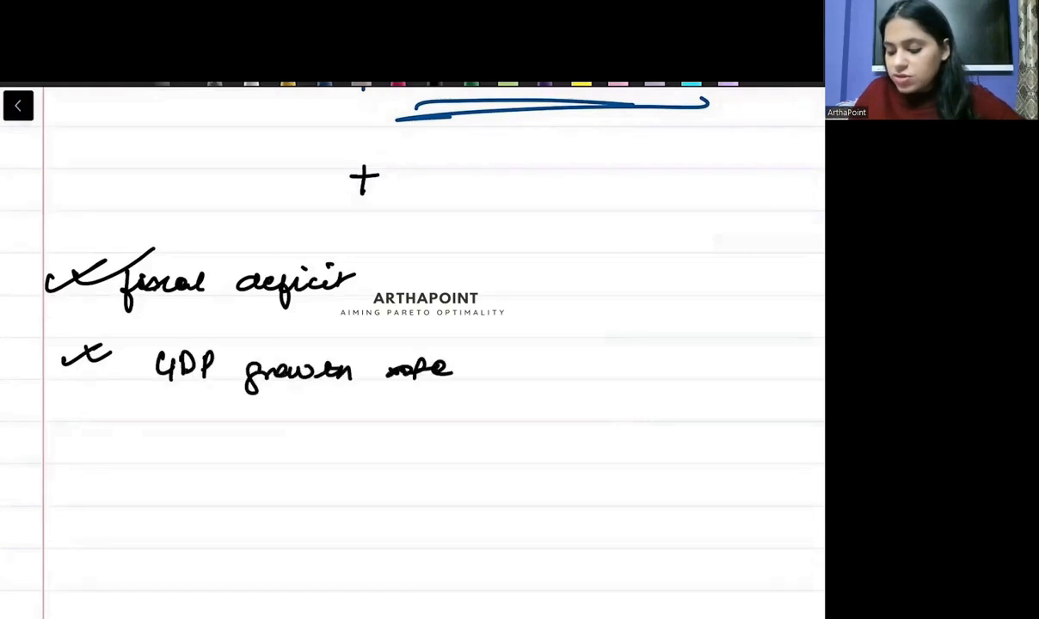
# Add ticked inflation rate, sectors branching to A, I, S, primary deficit and effective revenue deficit.
pyautogui.moveTo(94, 431); pyautogui.dragTo(232, 465)
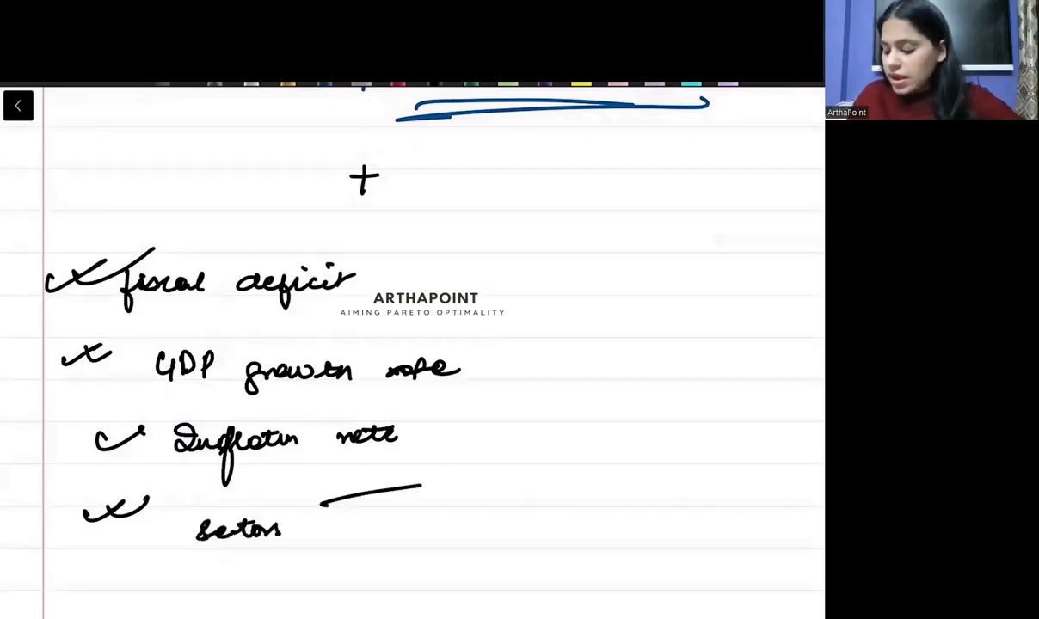
pyautogui.moveTo(318, 499); pyautogui.dragTo(438, 559)
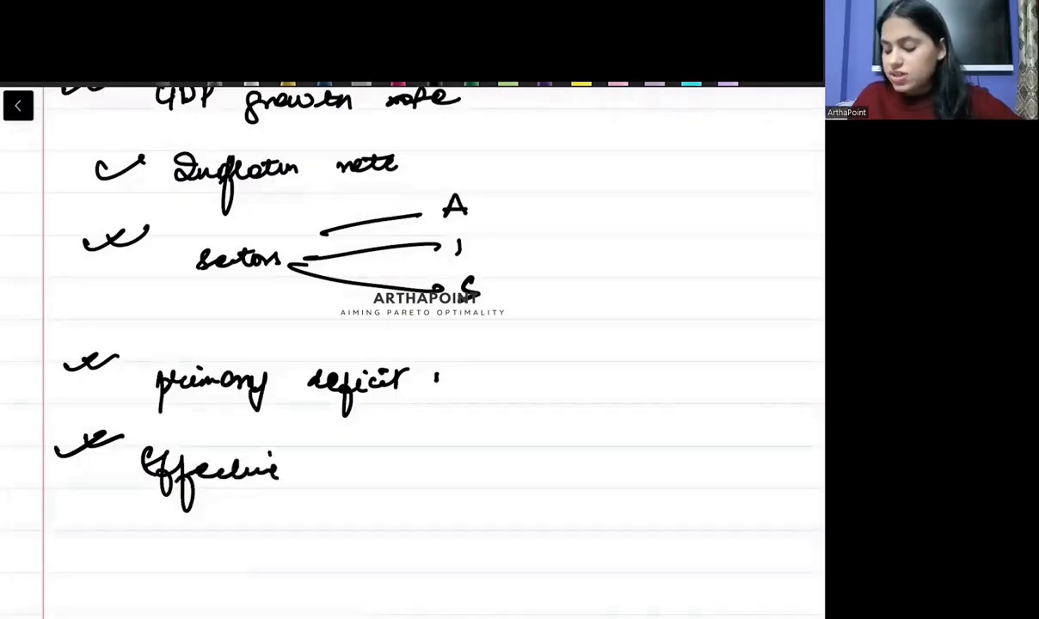
pyautogui.moveTo(330, 468); pyautogui.dragTo(419, 468)
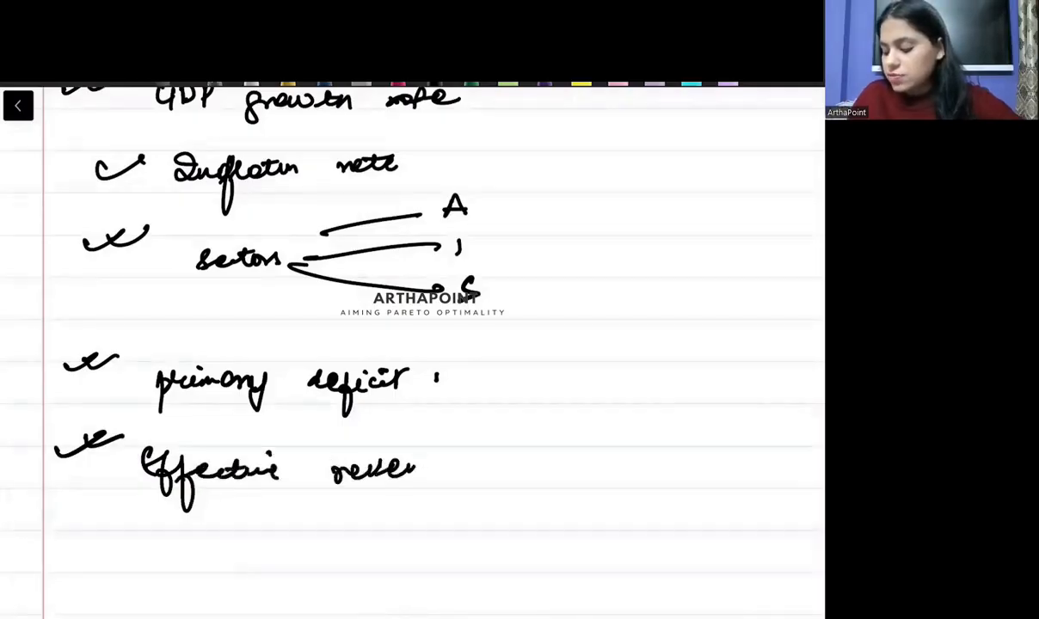